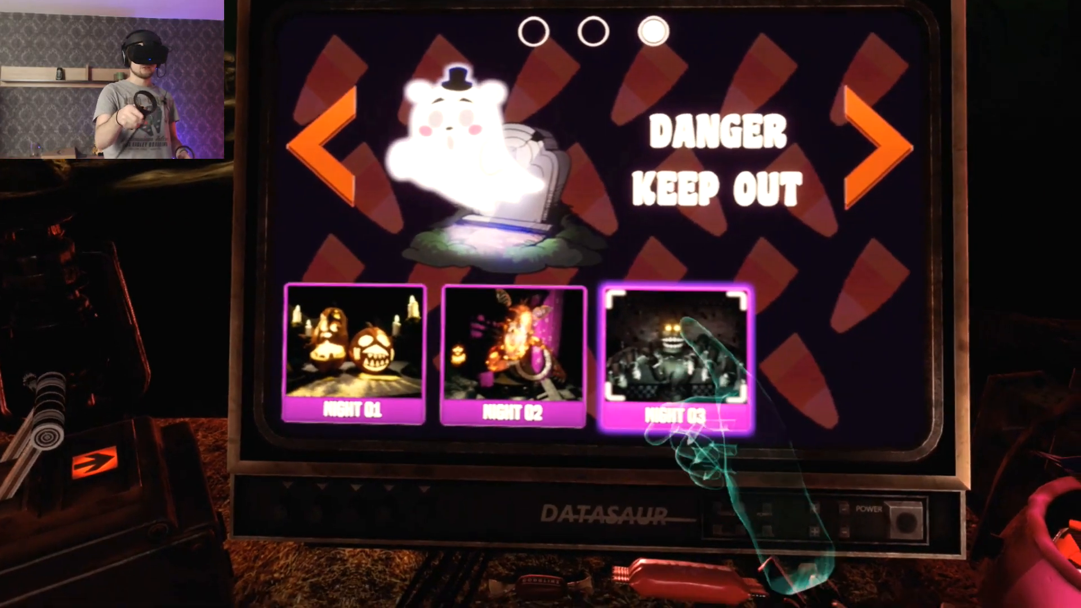
Page the level select from Spooky Mansion to Danger Keep Out listing Nights 01–03.
click(676, 358)
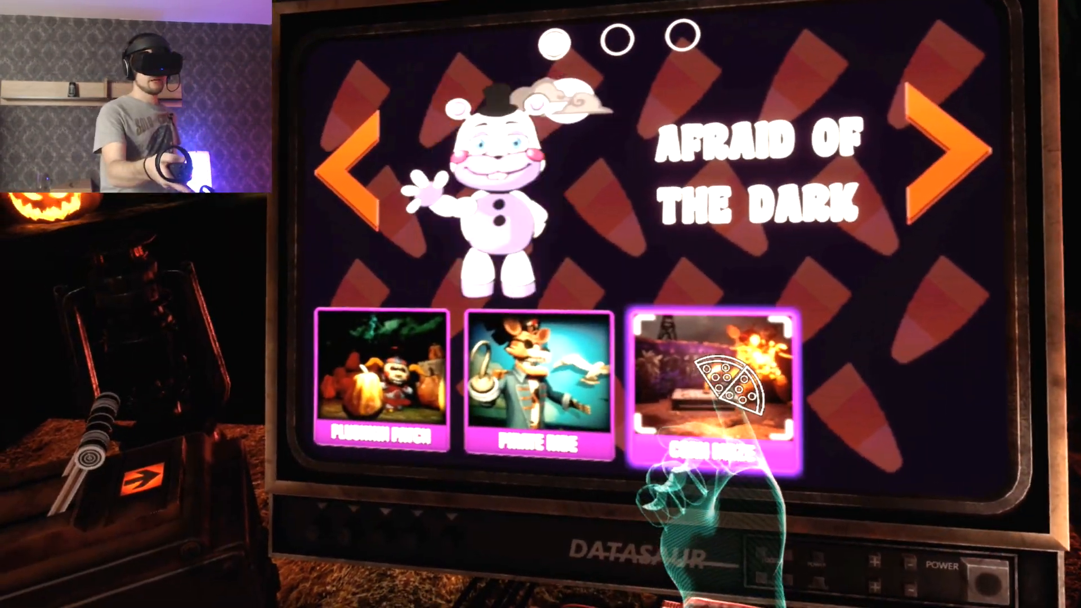
click(714, 393)
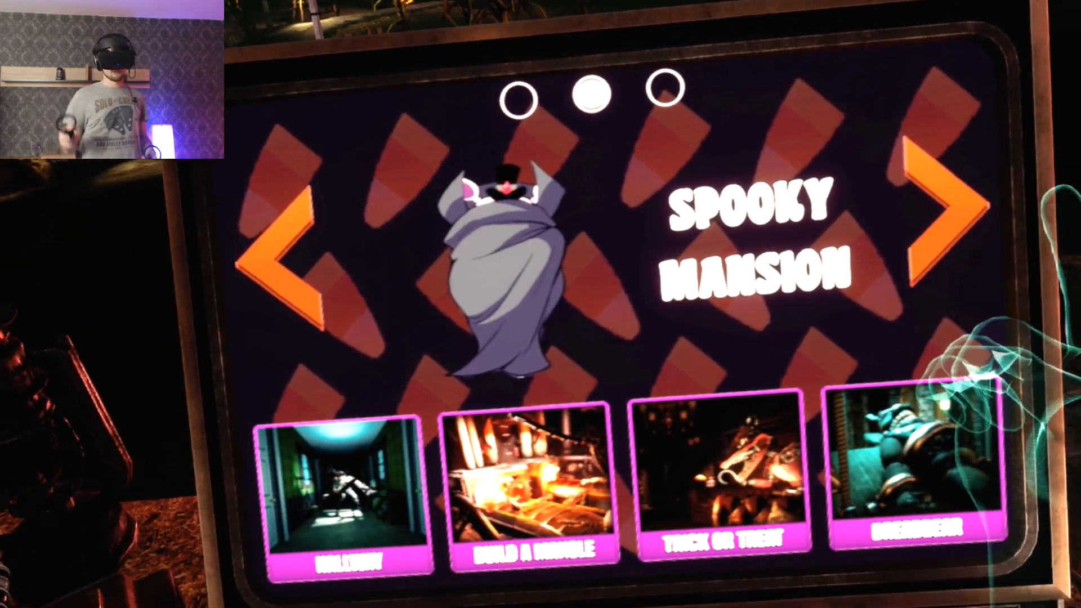
click(938, 201)
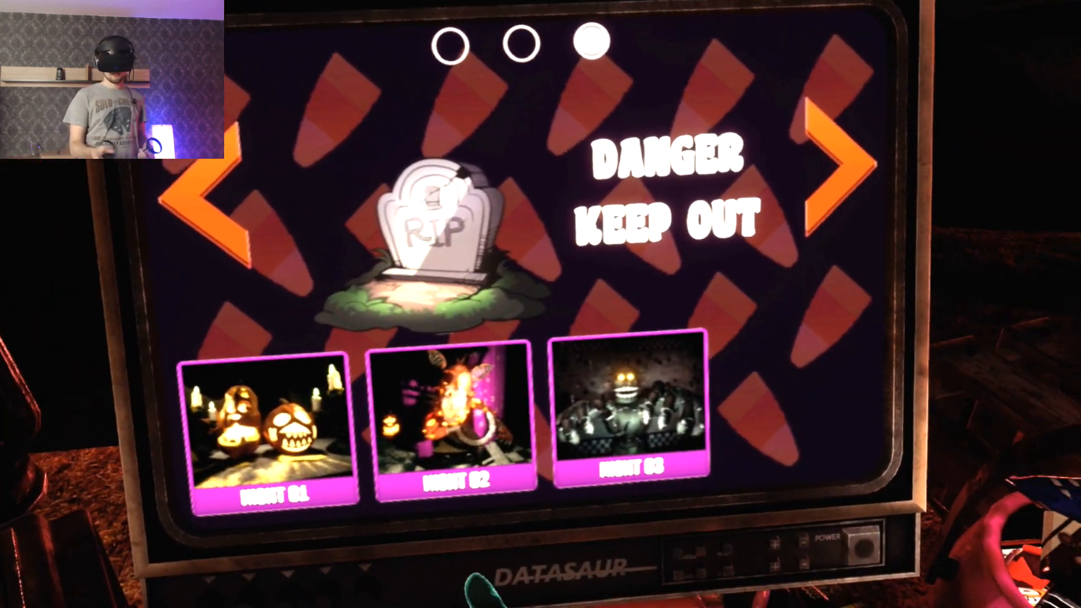